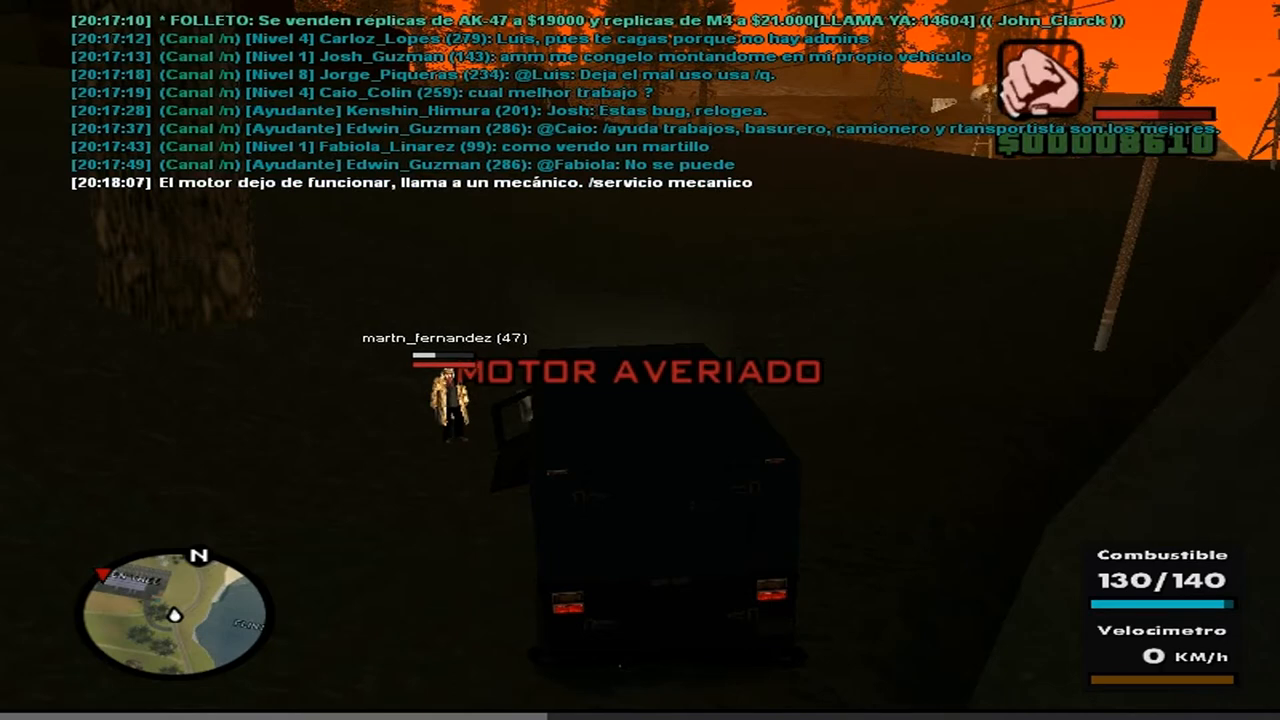
# Post out-of-character /b chat lines ('FoRO', 'sos un p...') after the van breaks down
pyautogui.write('/b FoRO')
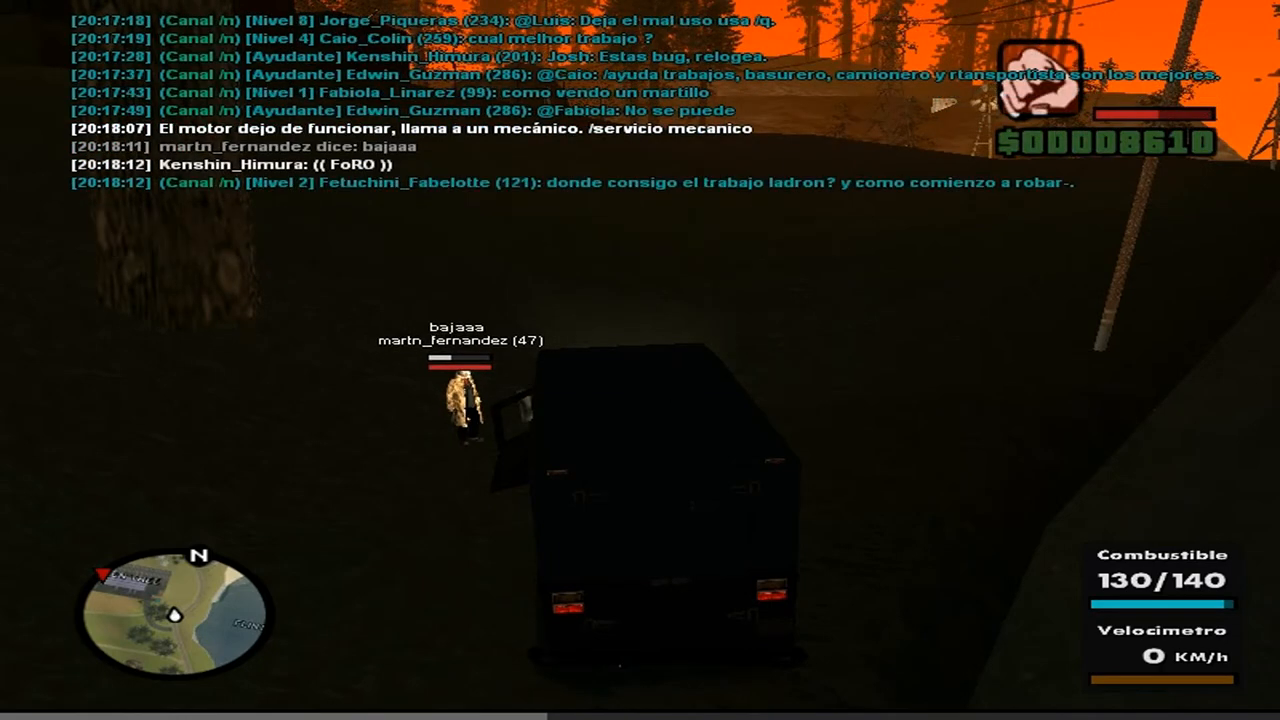
pyautogui.write('/b')
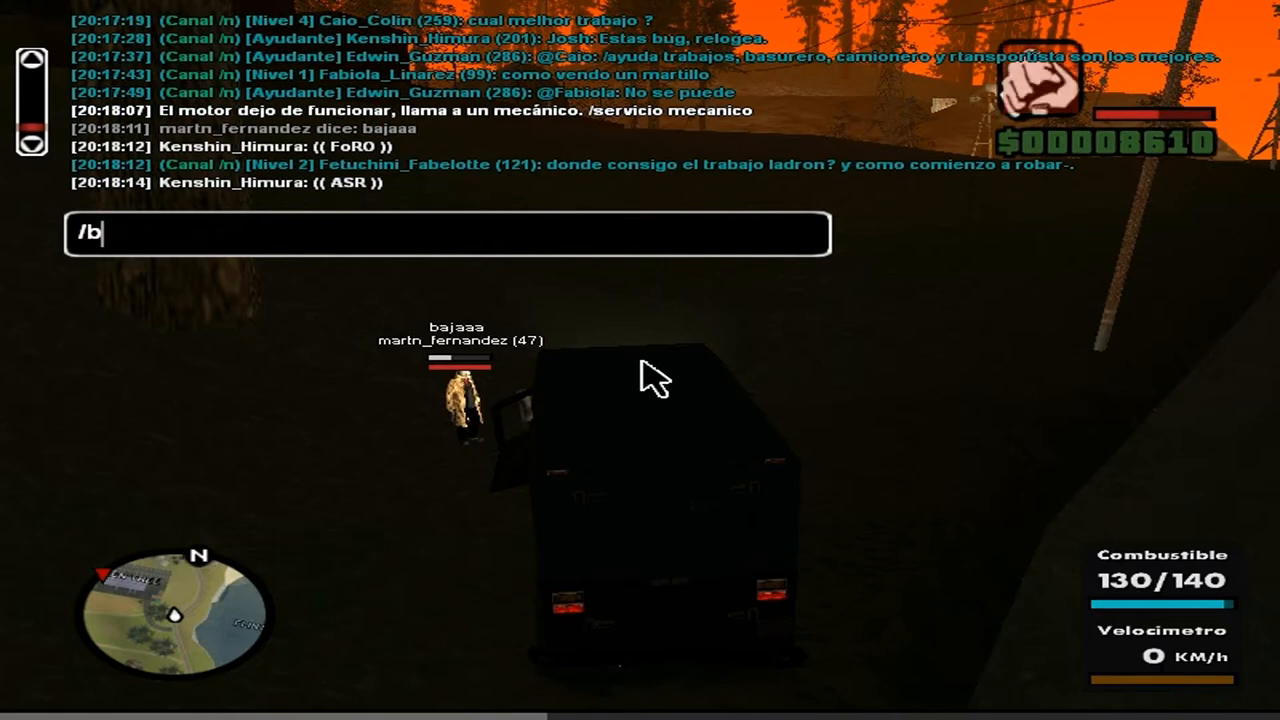
pyautogui.write('sos un p')
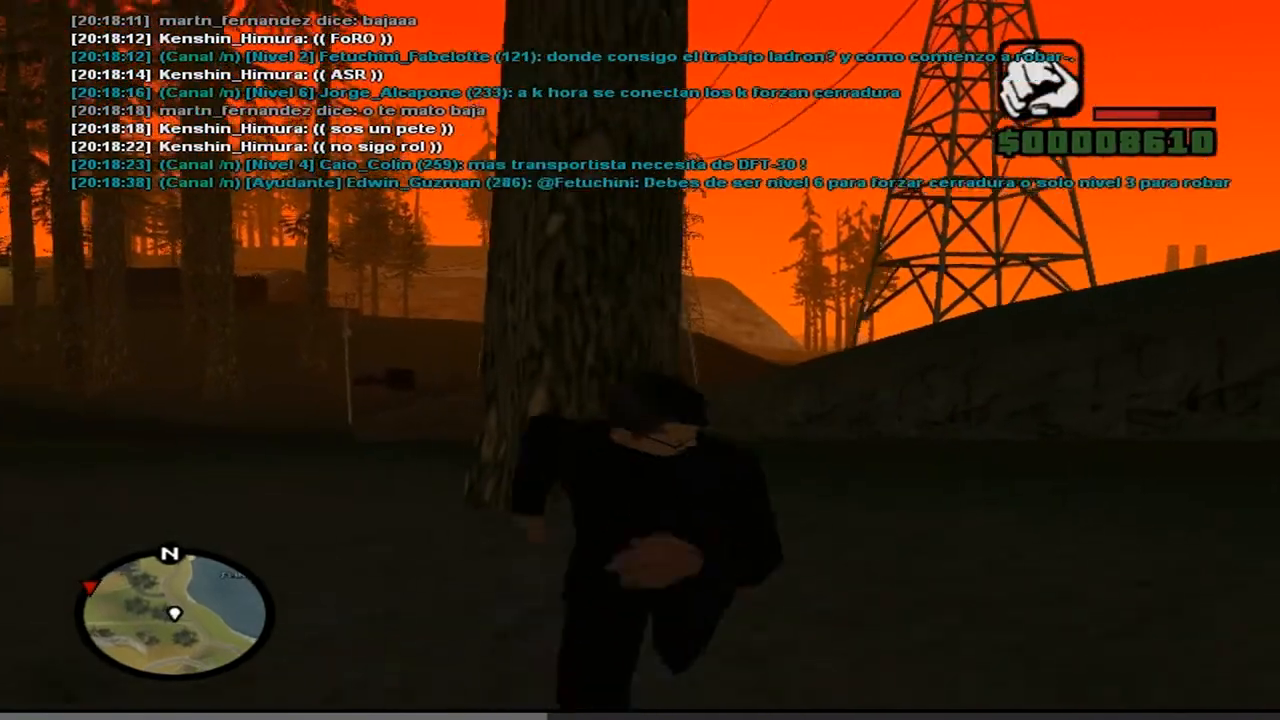
# Run the character through the forest hillside toward the power pylons
pyautogui.press('w')
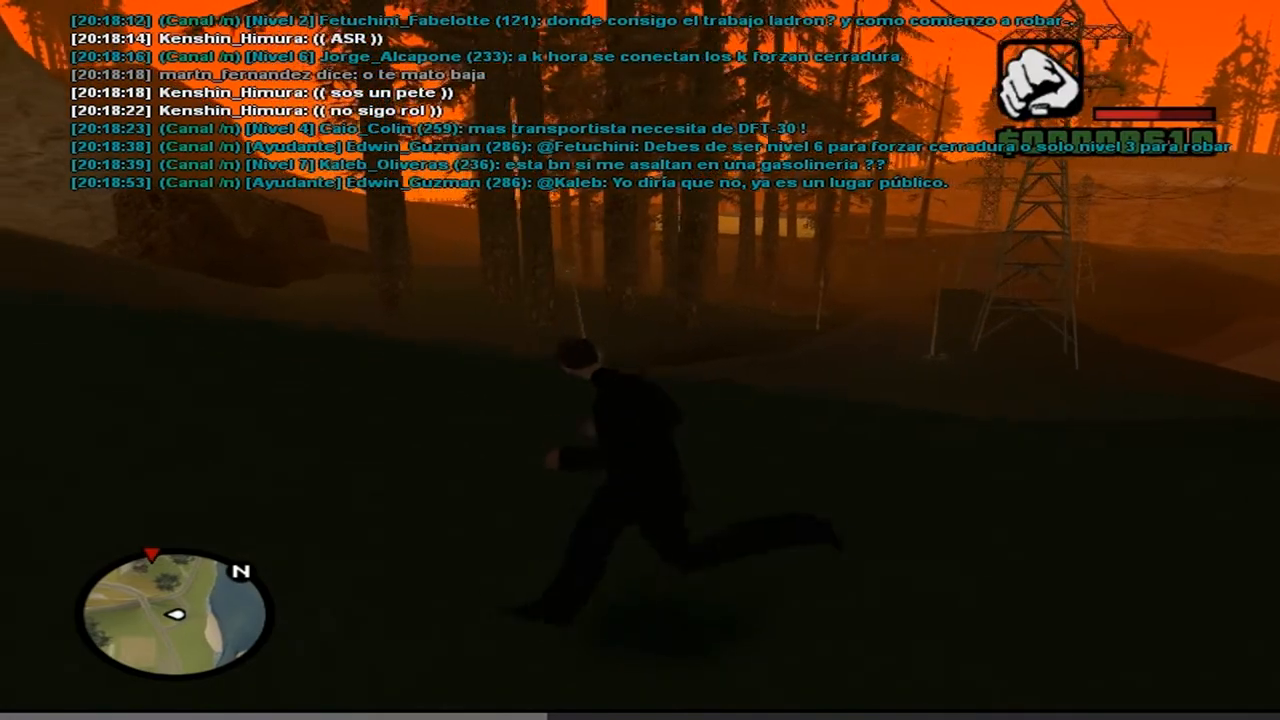
# Query the player ID with '/id martin', retrying as '/id m' to get ID 47
pyautogui.press('t')
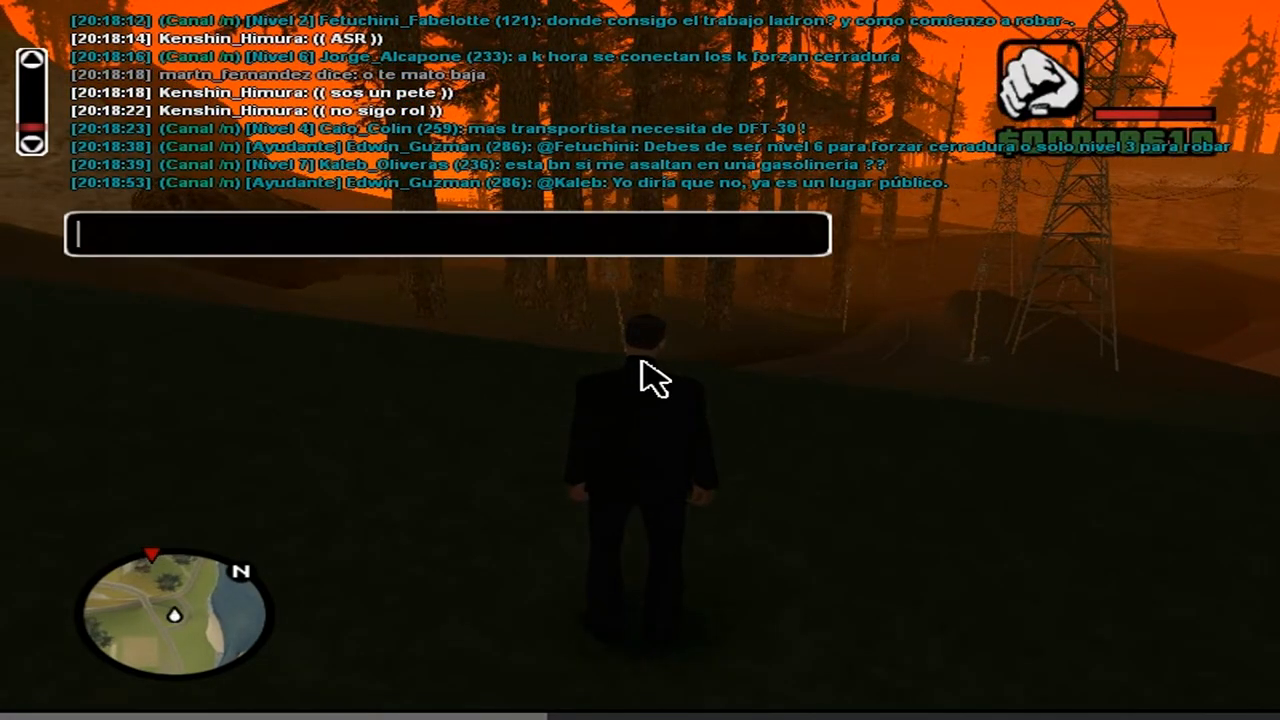
pyautogui.write('/id martin')
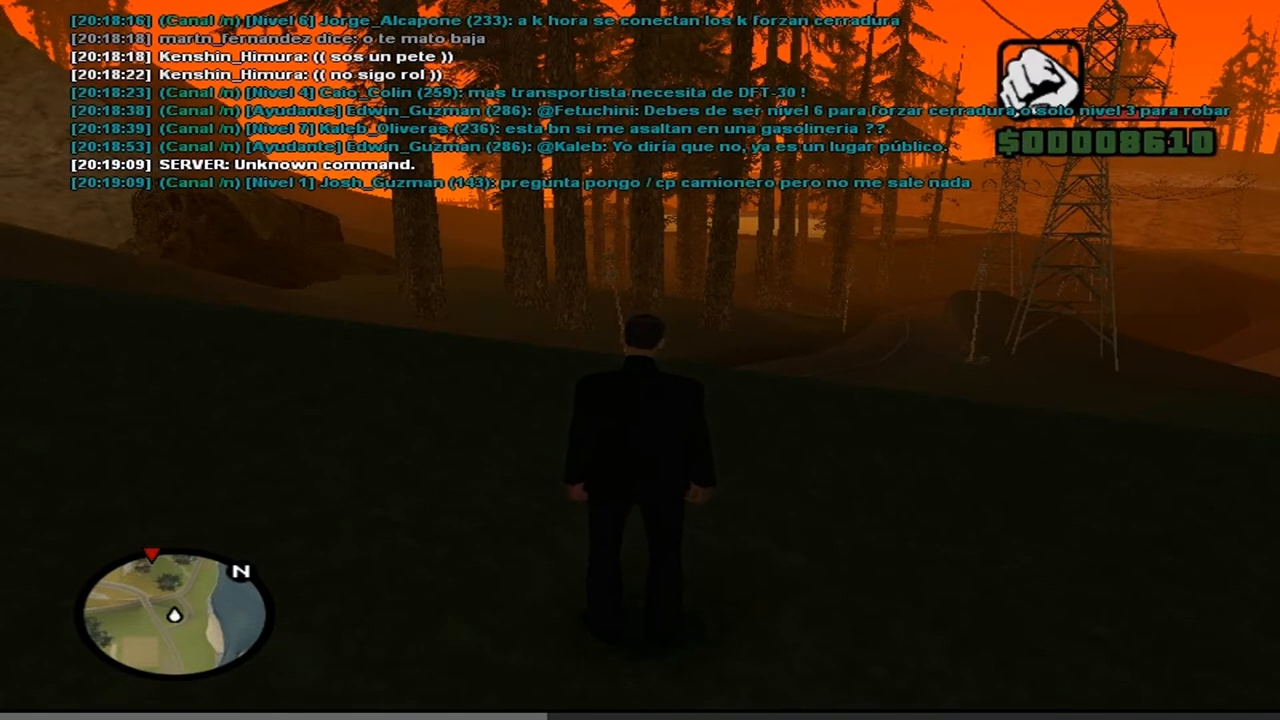
pyautogui.write('/id m')
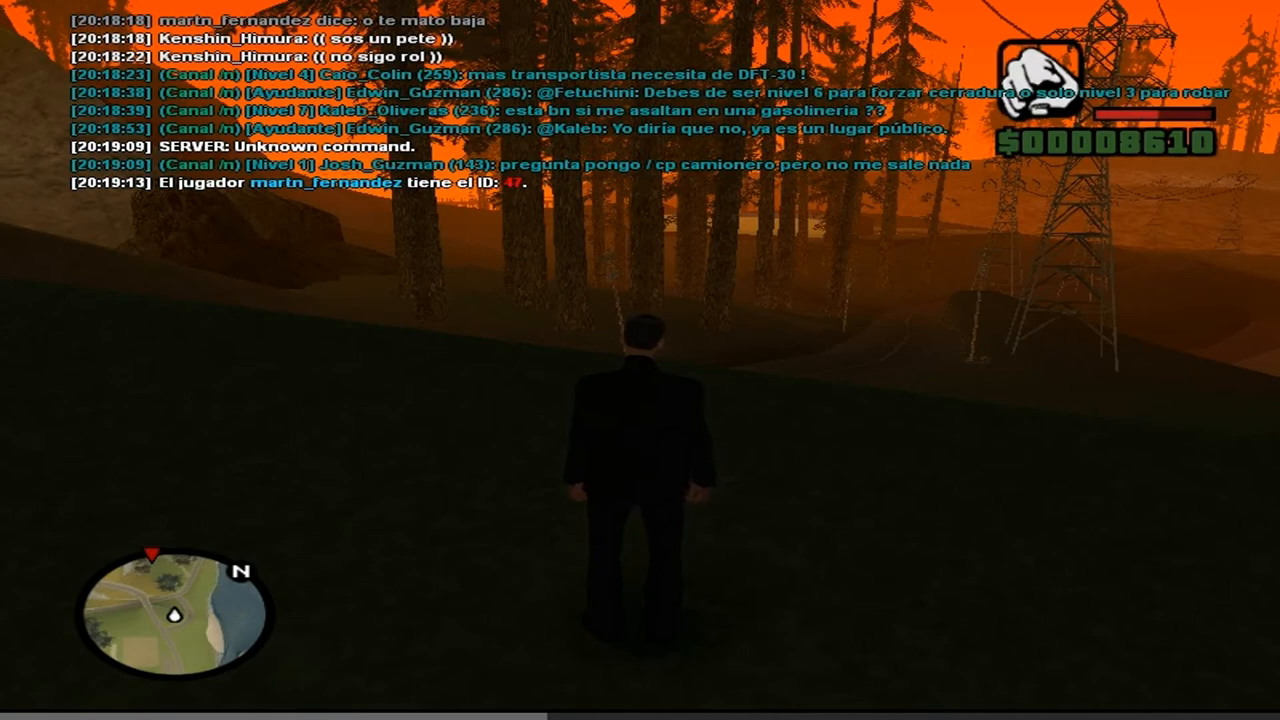
pyautogui.press('tab')
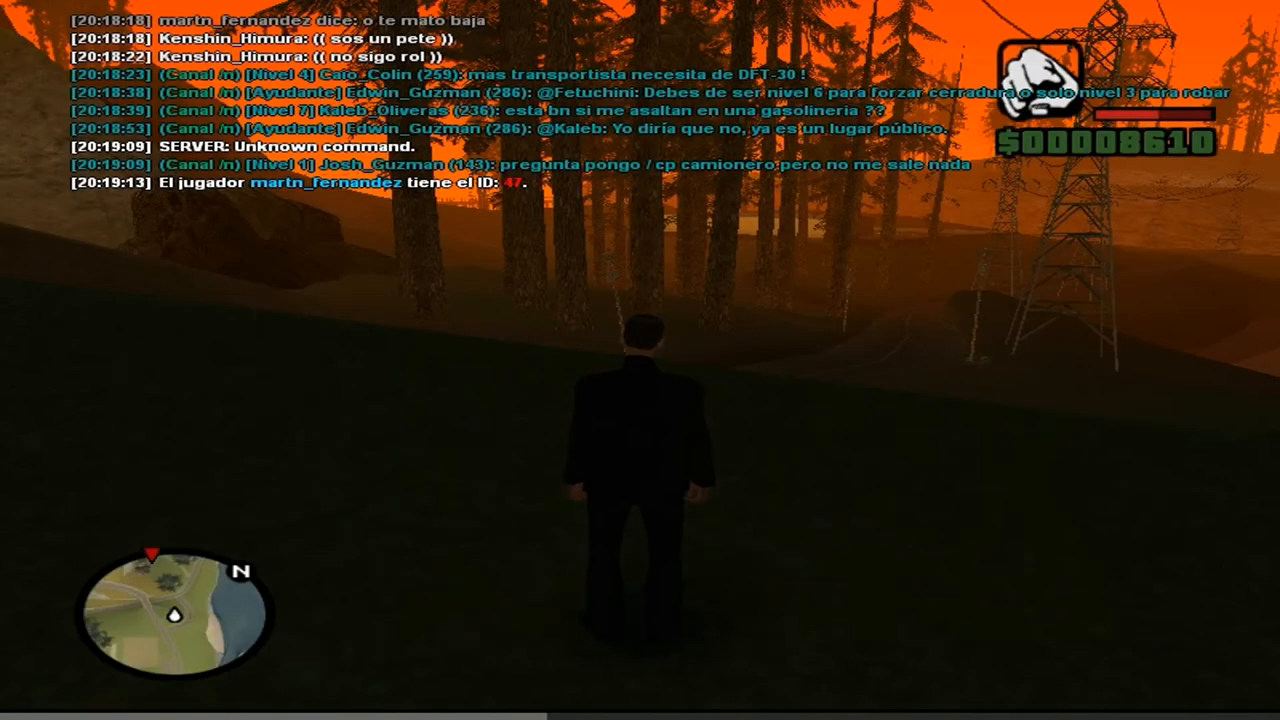
# Compose the unsent /b reply 'nivel 2 pero come foro igua' in chat
pyautogui.write('/b nivel 23')
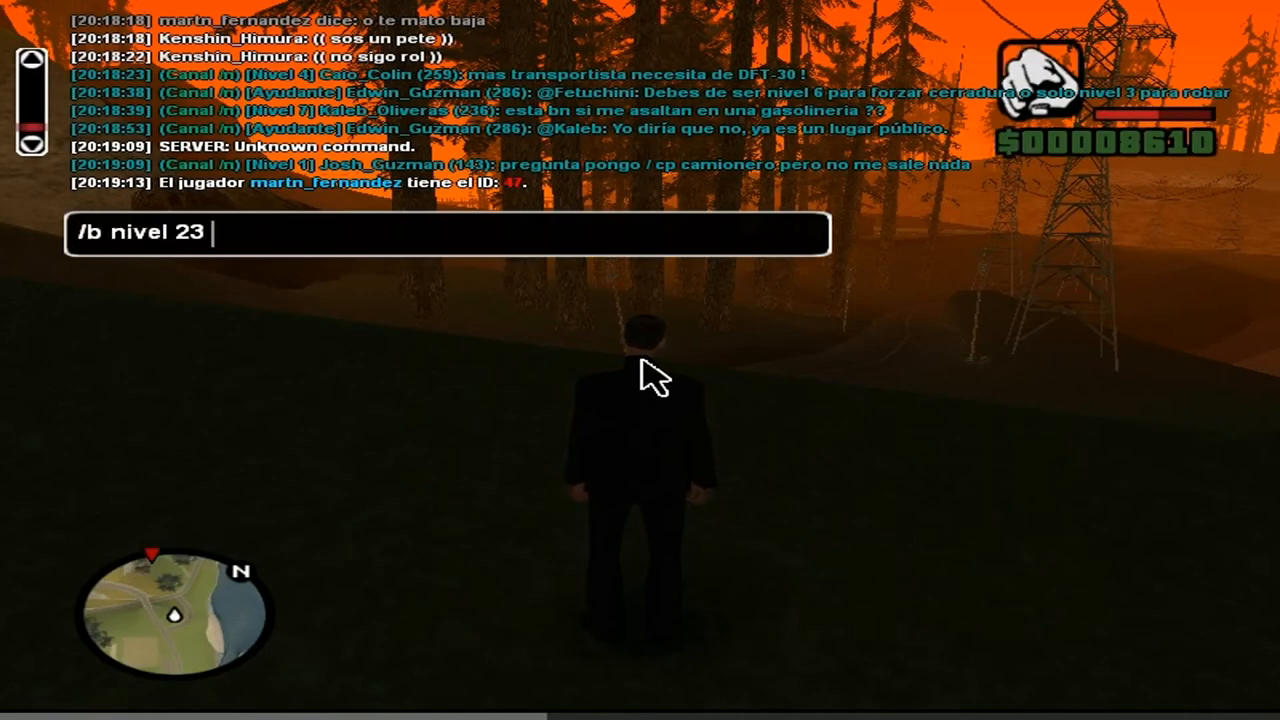
pyautogui.write('pero come for')
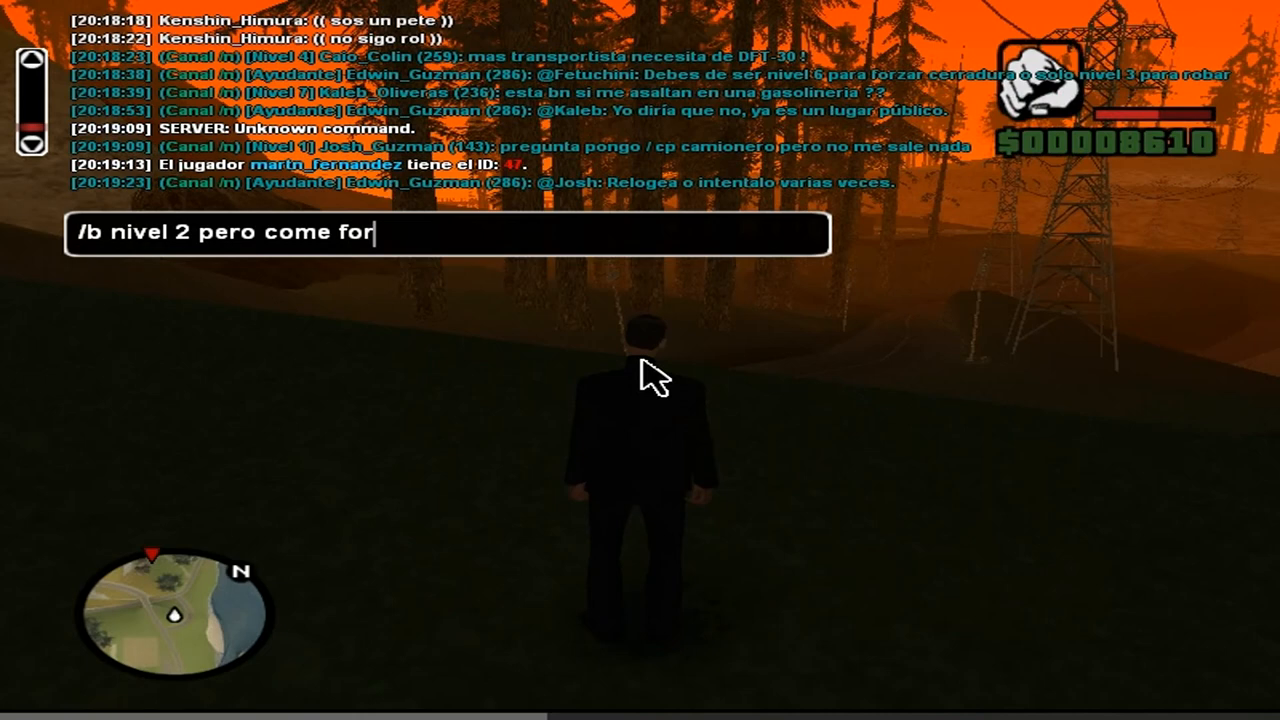
pyautogui.write('o igua l')
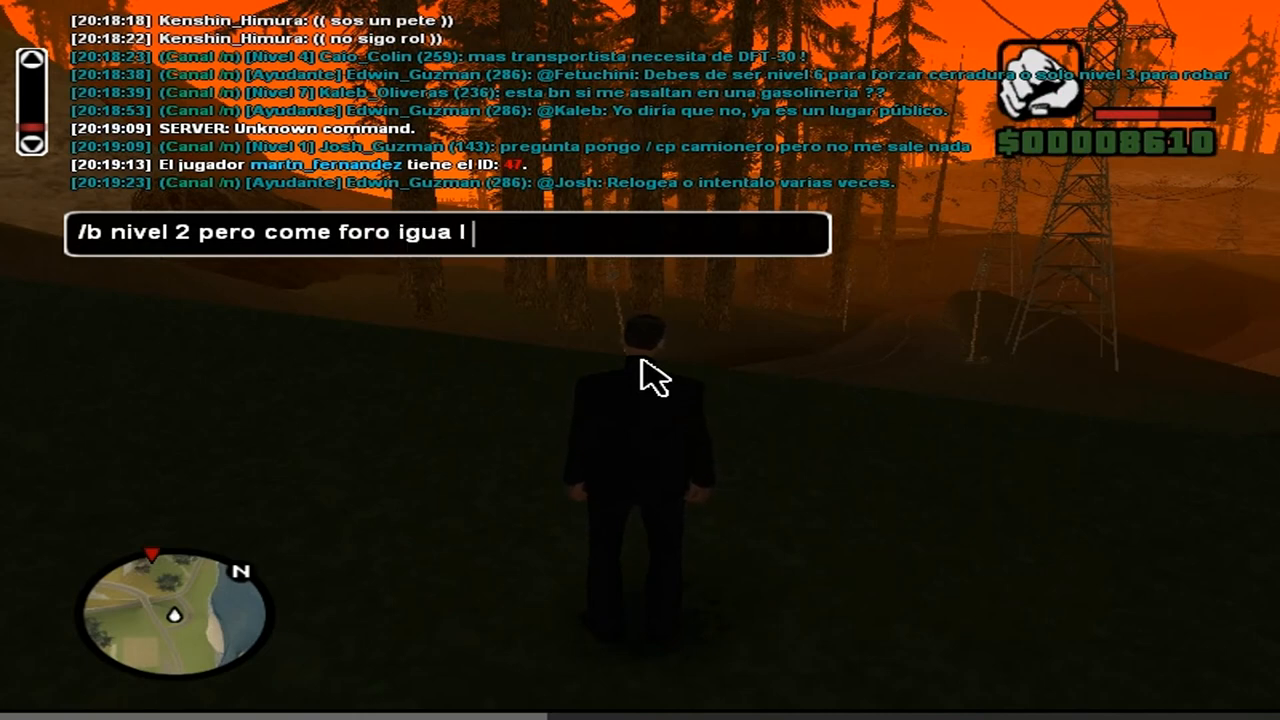